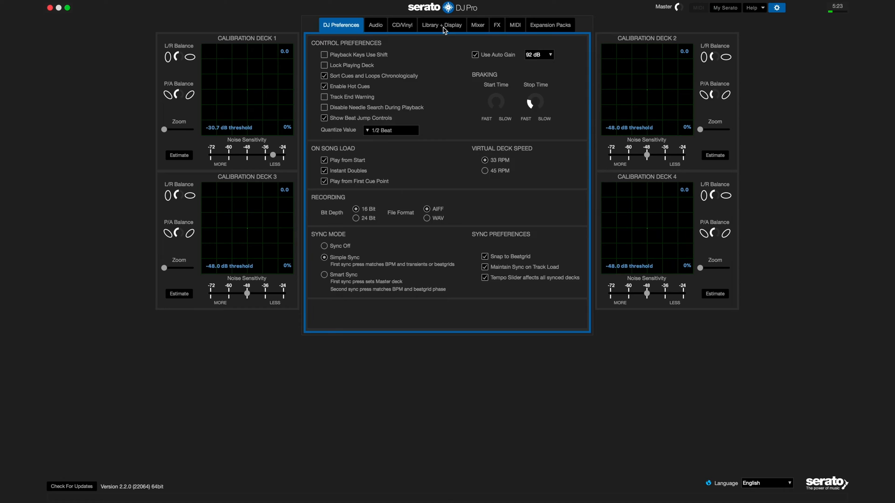
Enable Show Streaming Services with SoundCloud in Library + Display and connect the SoundCloud account.
left_click(441, 24)
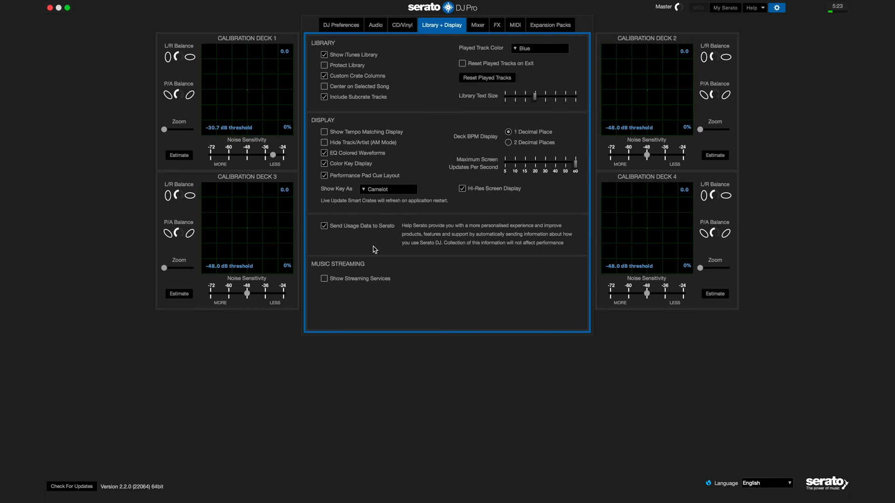
left_click(325, 278)
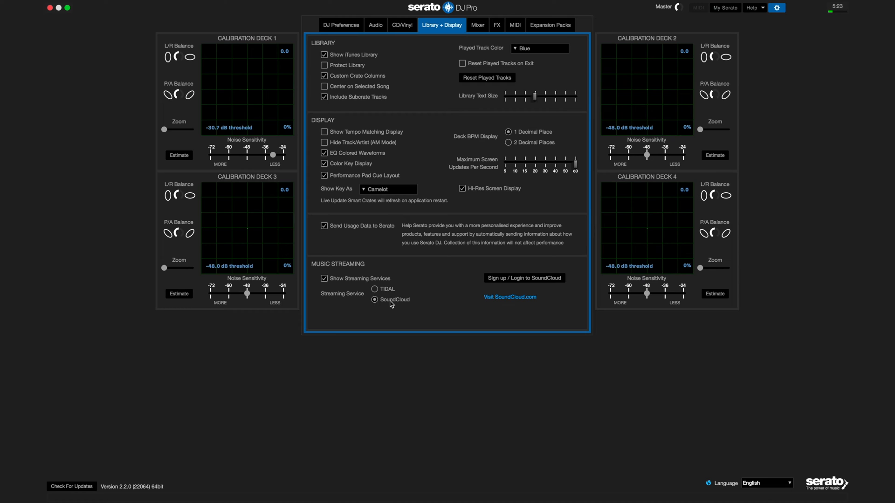
mouse_move(502, 282)
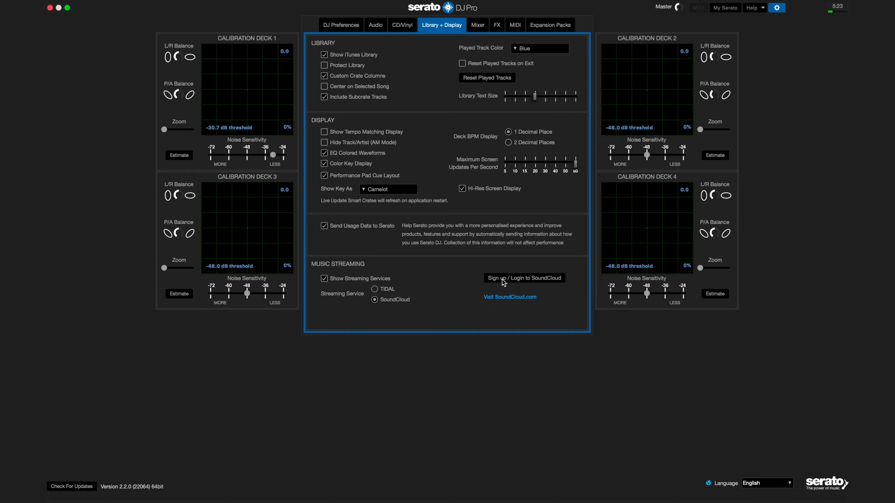
left_click(523, 277)
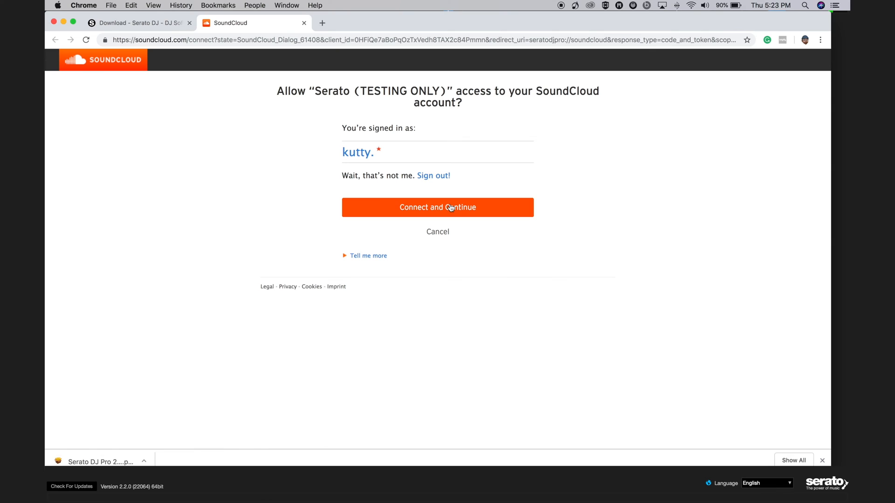
left_click(437, 207)
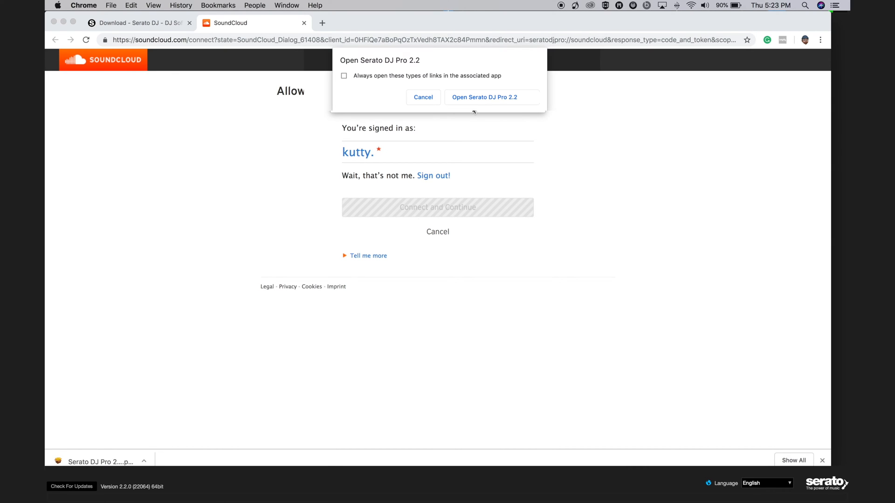
left_click(484, 97)
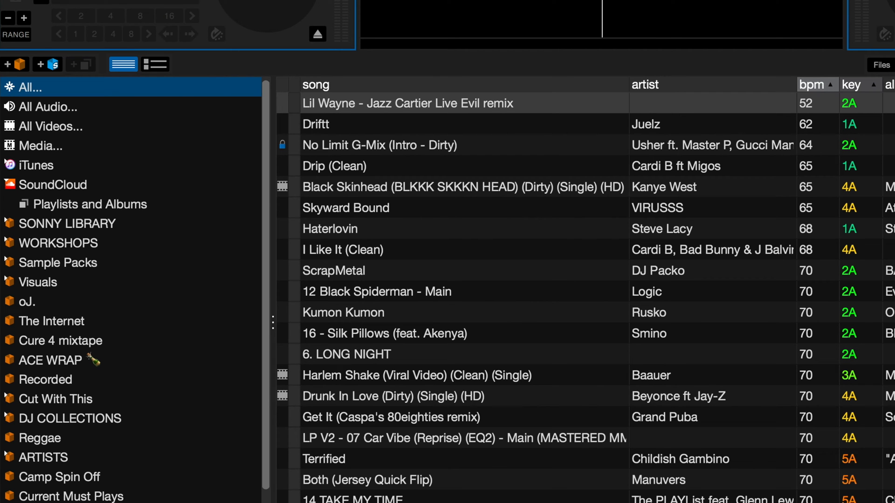
mouse_move(34, 201)
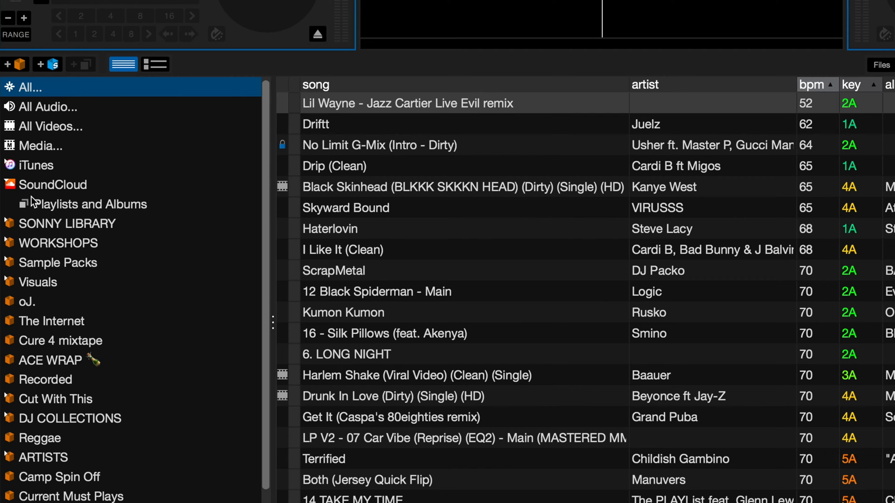
Select Playlists and Albums under SoundCloud in the crate panel.
left_click(24, 204)
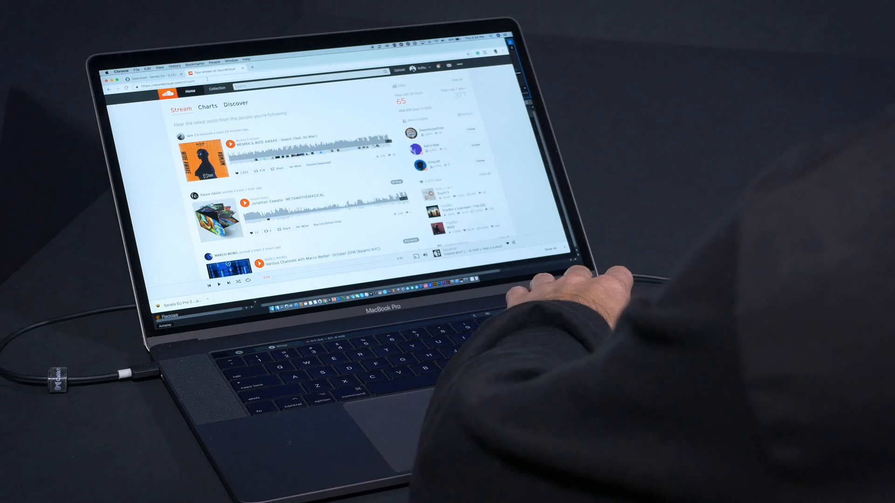
Like Serato's playlists on SoundCloud and view them under the own profile's Playlists.
left_click(171, 89)
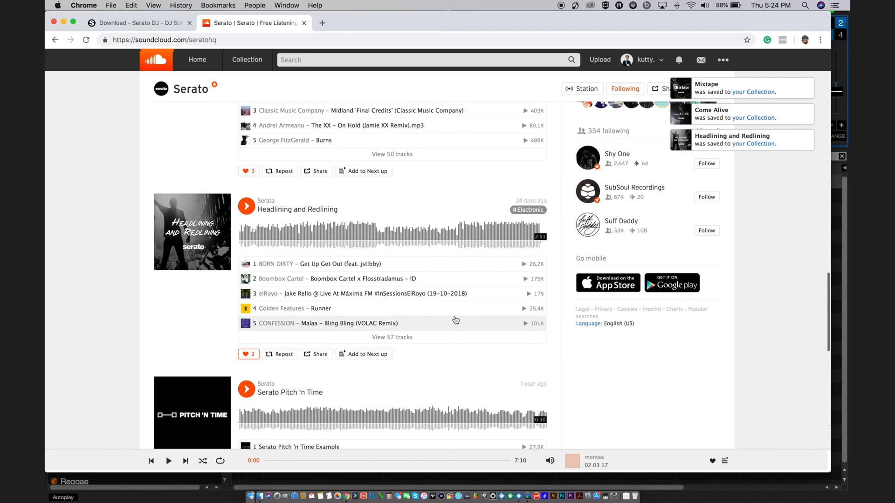
left_click(640, 59)
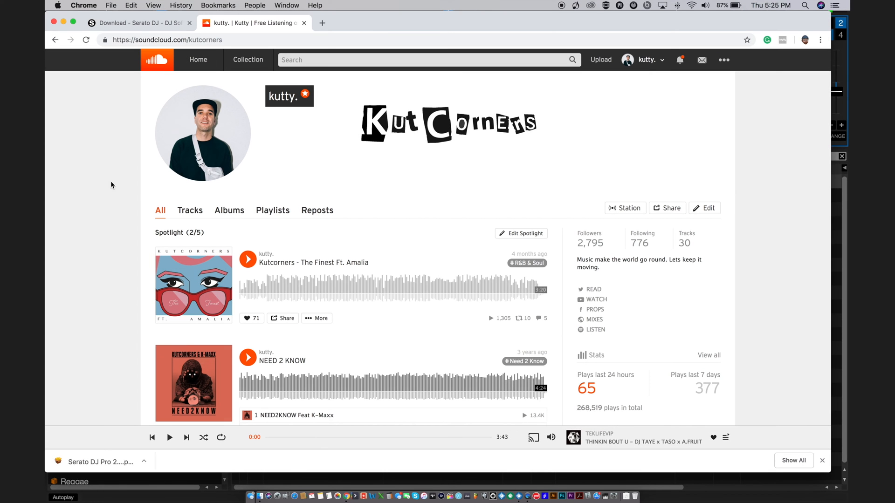
left_click(272, 210)
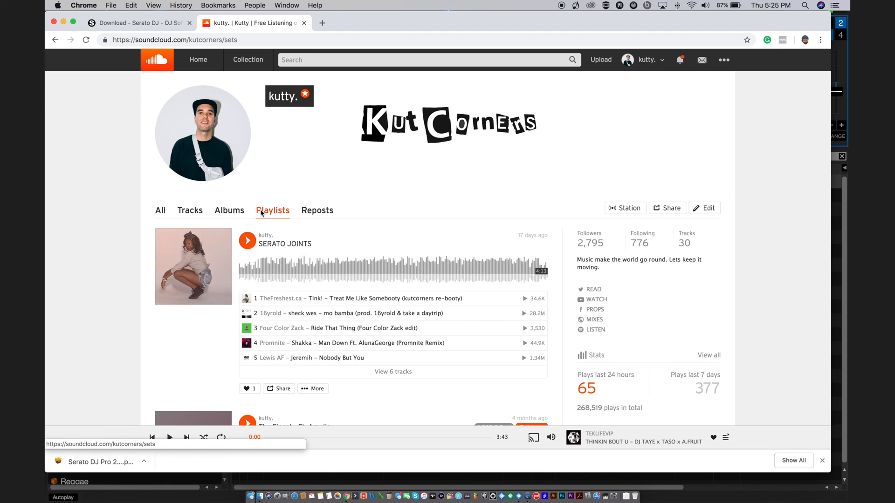
scroll("down", 3)
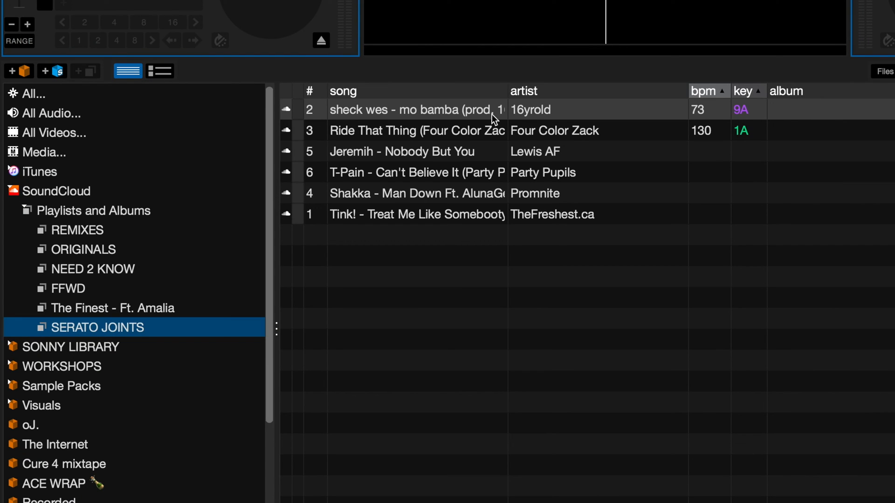
Select the Toones Galore SoundCloud playlist and add a new empty playlist 'new playlist 1'.
left_click(401, 151)
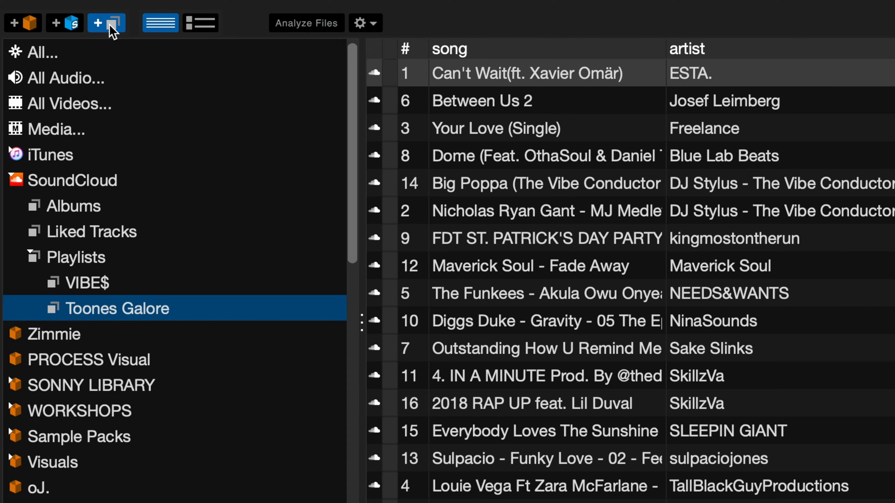
left_click(106, 23)
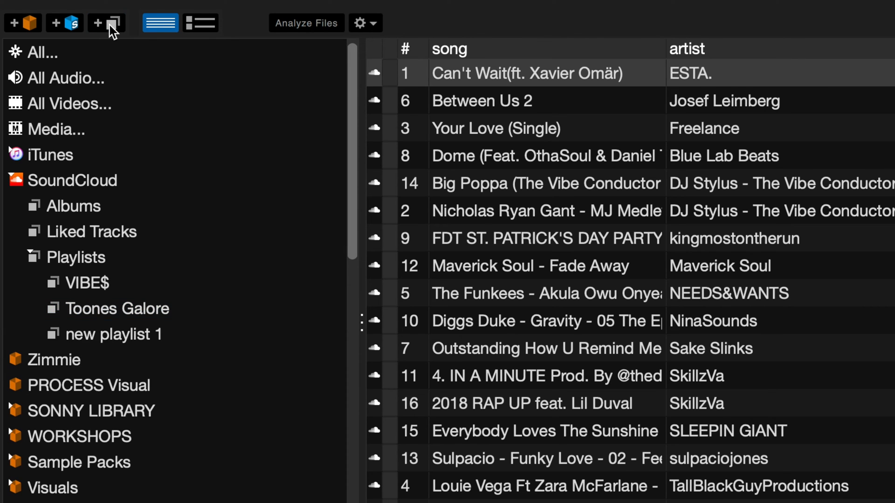
left_click(114, 334)
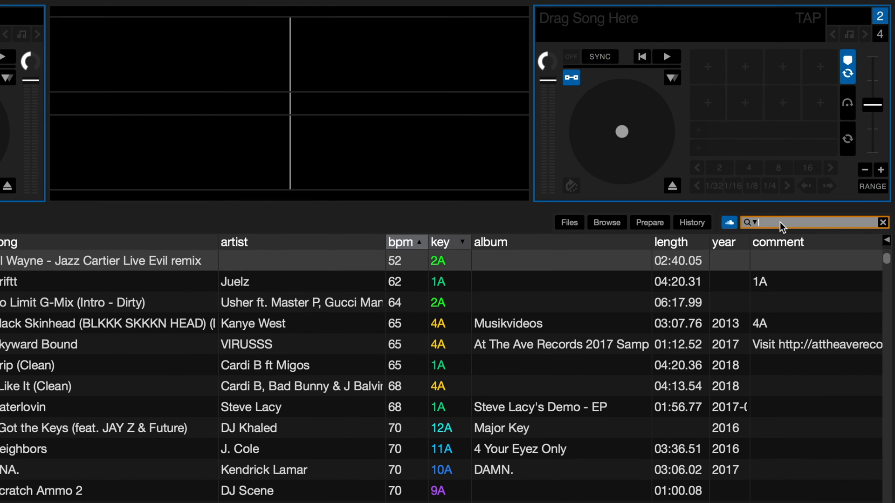
Search SoundCloud for 'pomo so fine', returning two tracks by Pomo and HW&W Recordings.
type("pomo so fine")
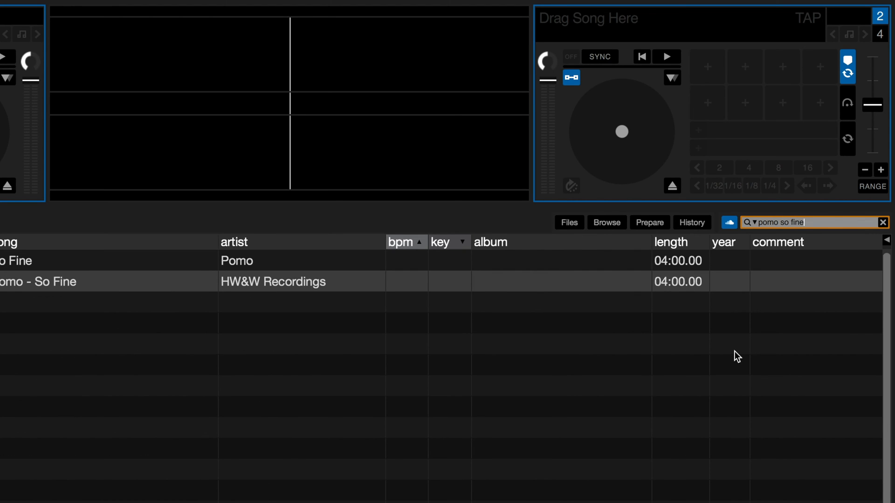
mouse_move(326, 211)
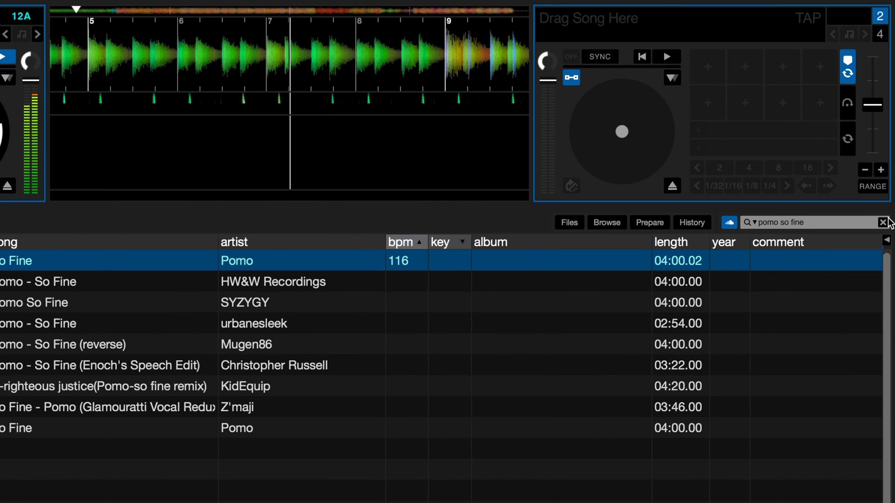
Clear the 'pomo so fine' search and search SoundCloud for 'disgo' instead.
left_click(884, 222)
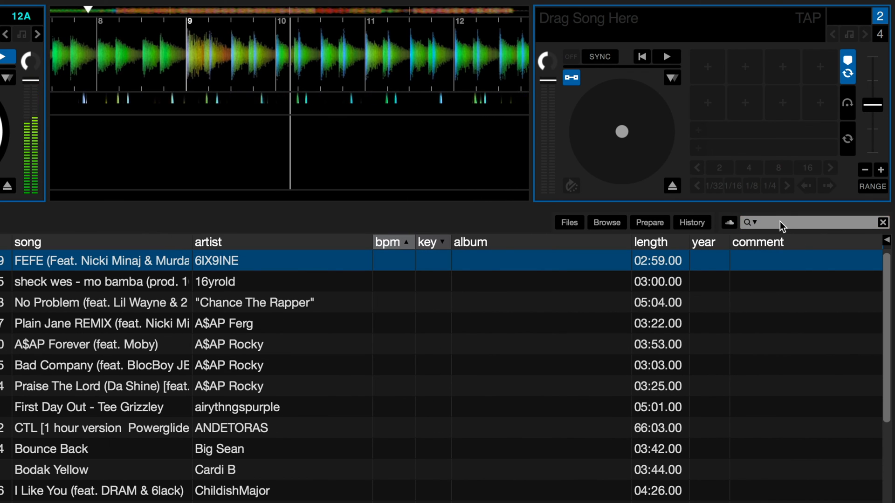
left_click(810, 223)
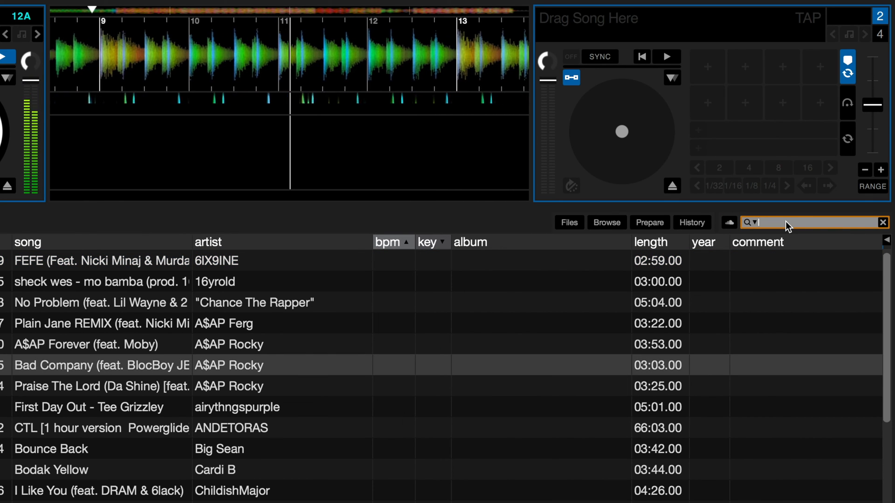
type("disgo")
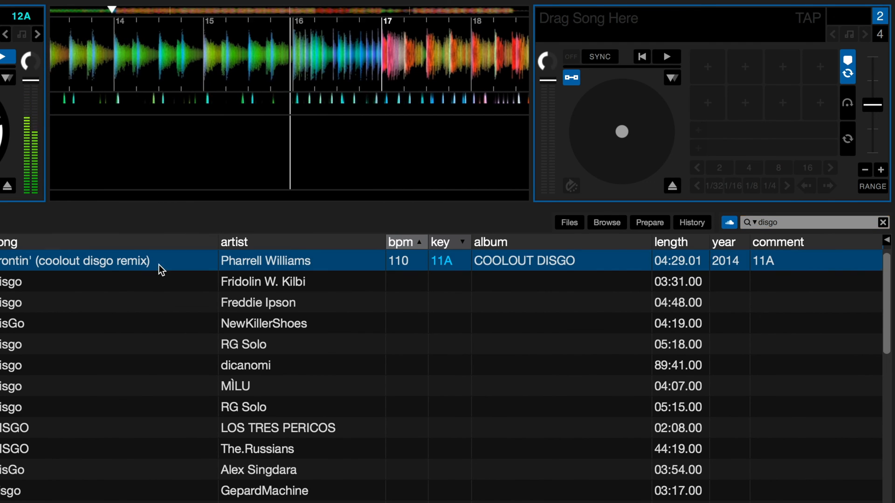
double_click(75, 261)
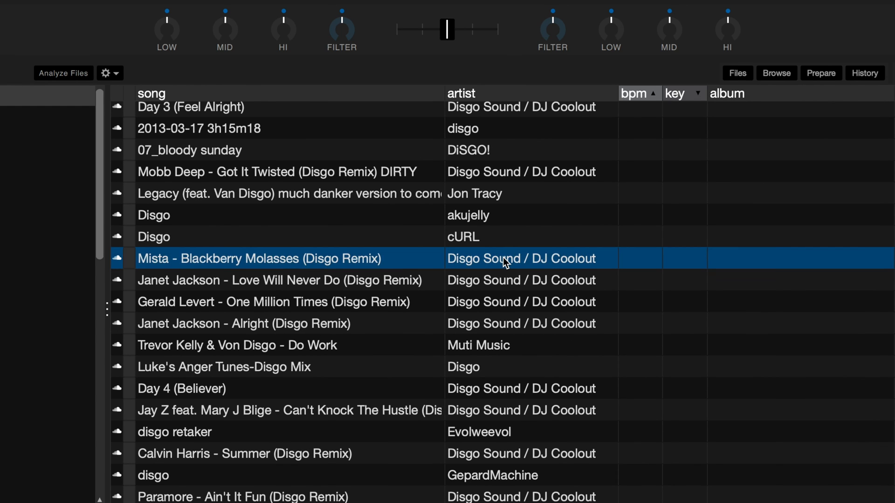
scroll("down", 3)
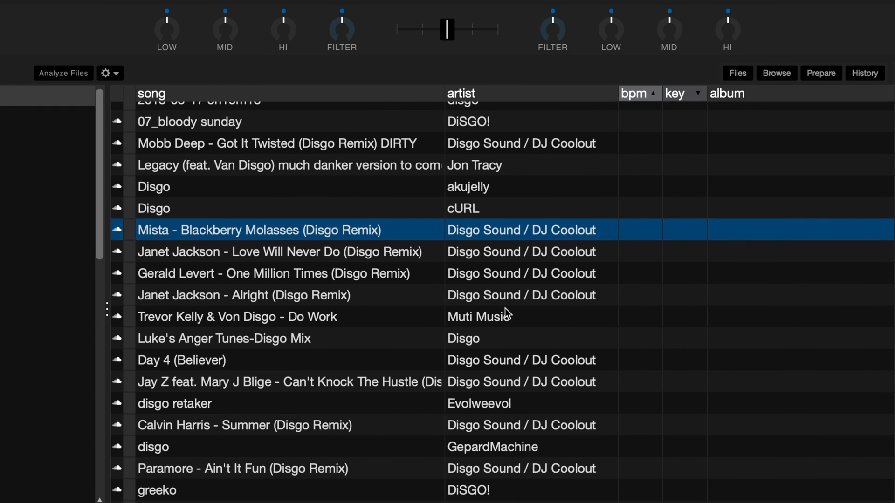